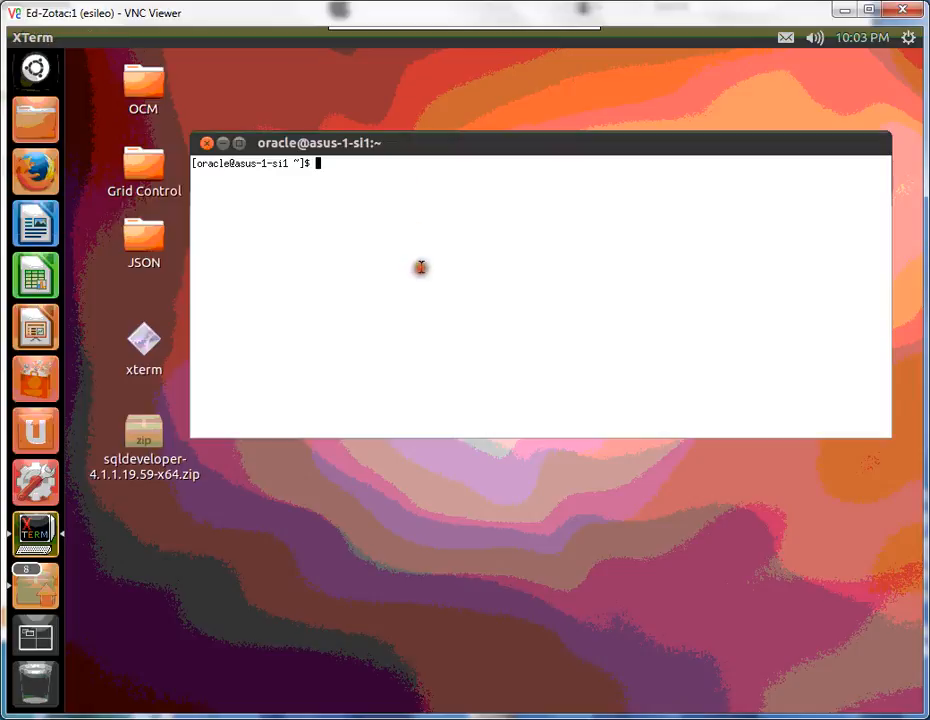
Confirm the pmon process with ps -ef | grep pmon and connect sqlplus / as sysdba
type("ps -ef")
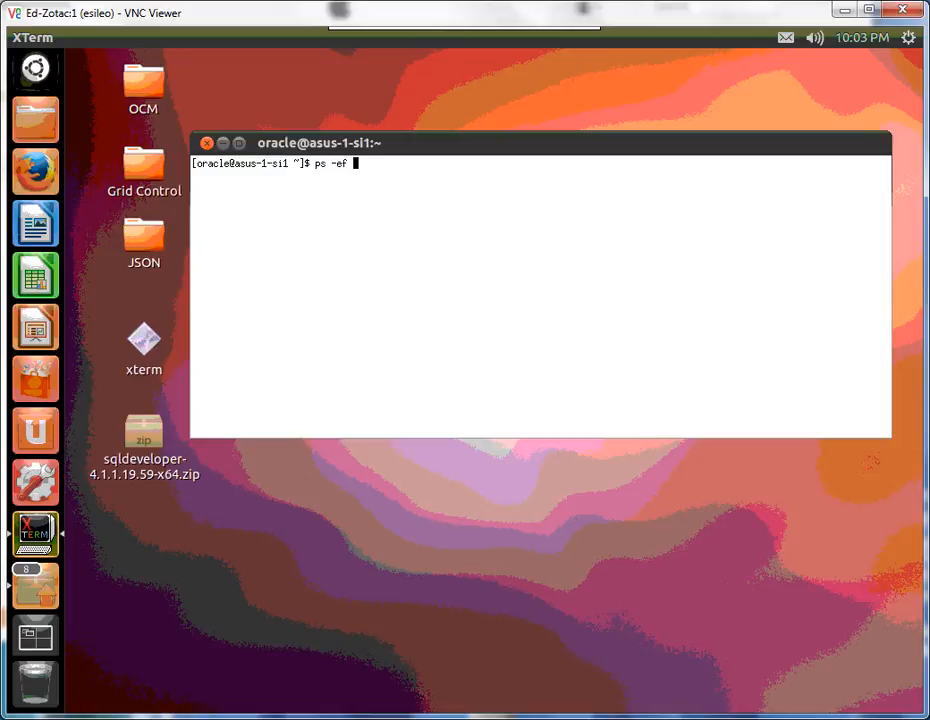
type("| grep pmon")
type("sqlplus / ")
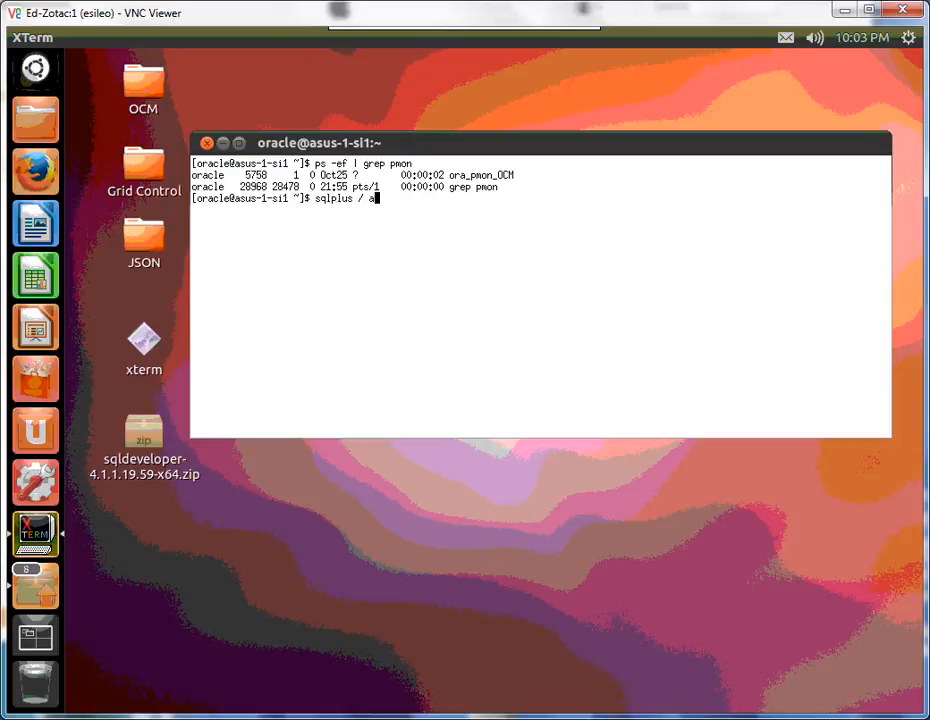
type("as sysdba")
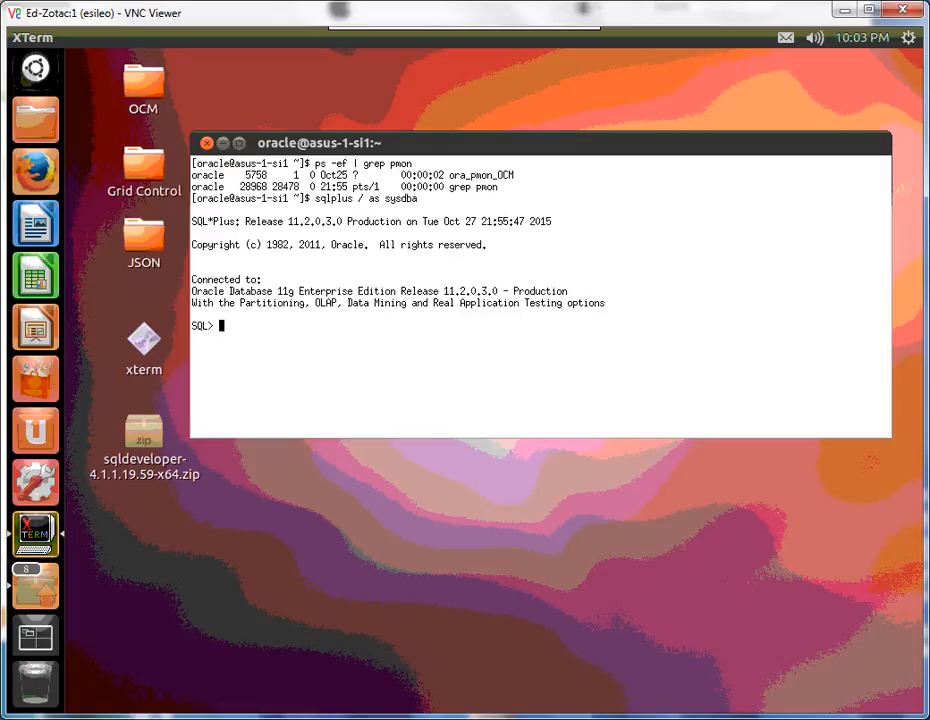
type("s")
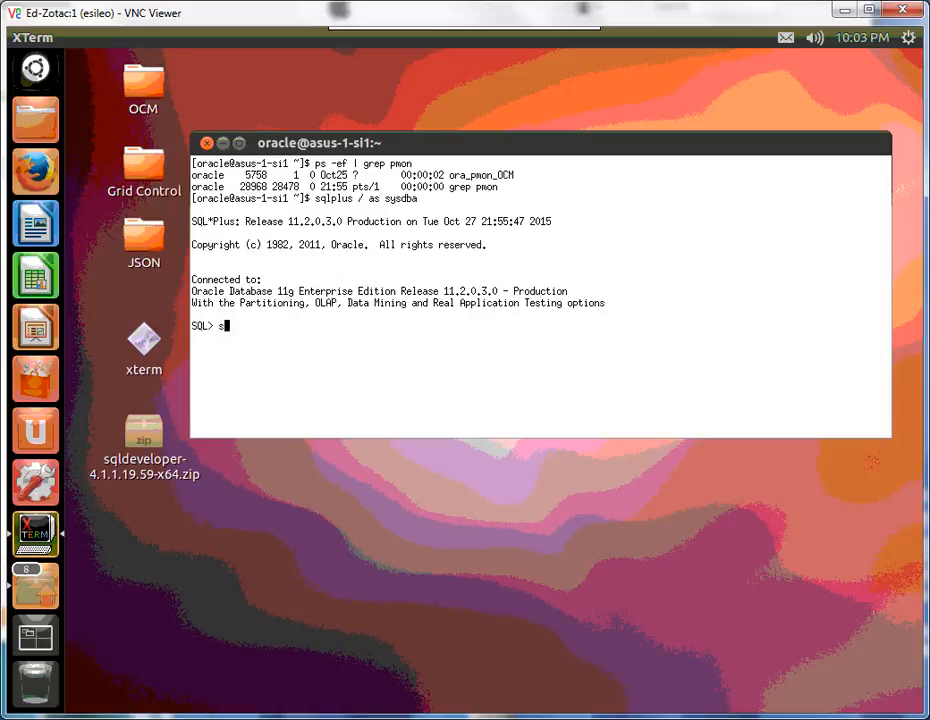
type("how param")
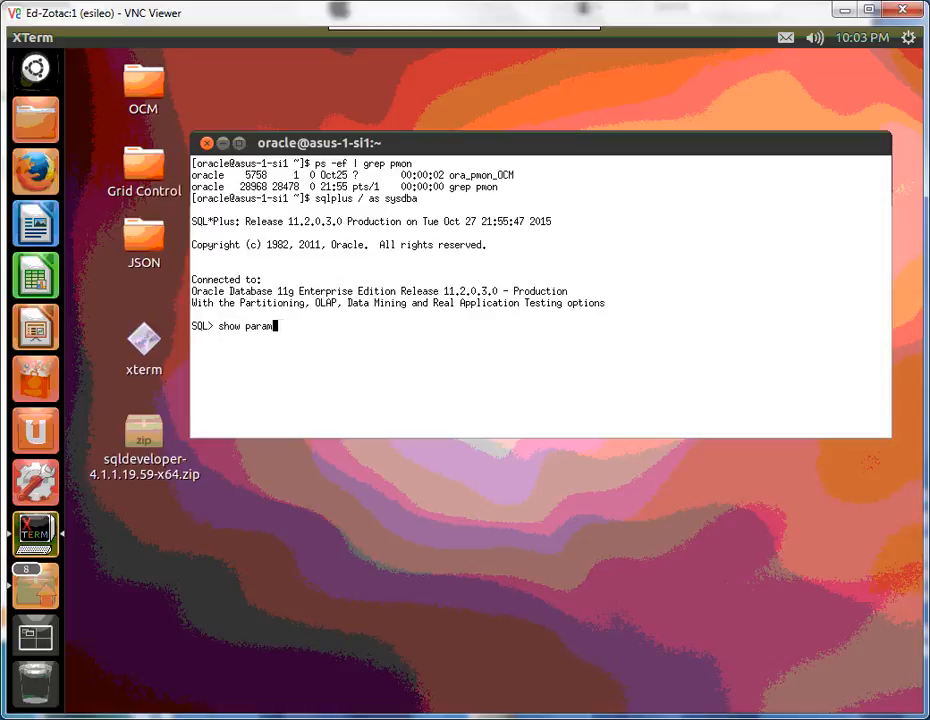
type("eter")
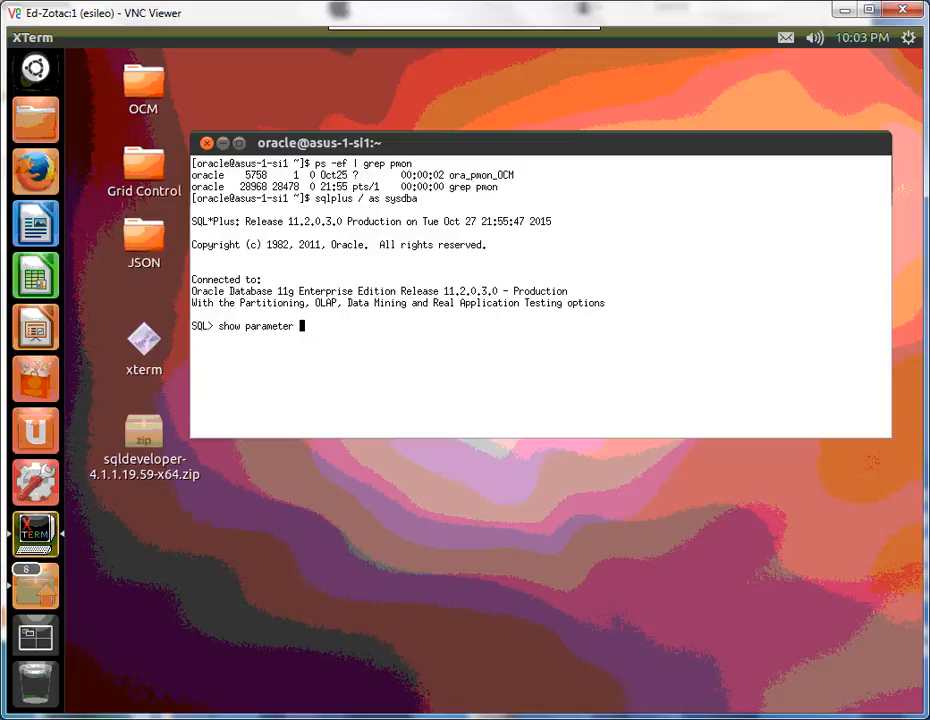
Show the resource_manager_plan parameter, which currently has no value
type("resource_manager_plan;")
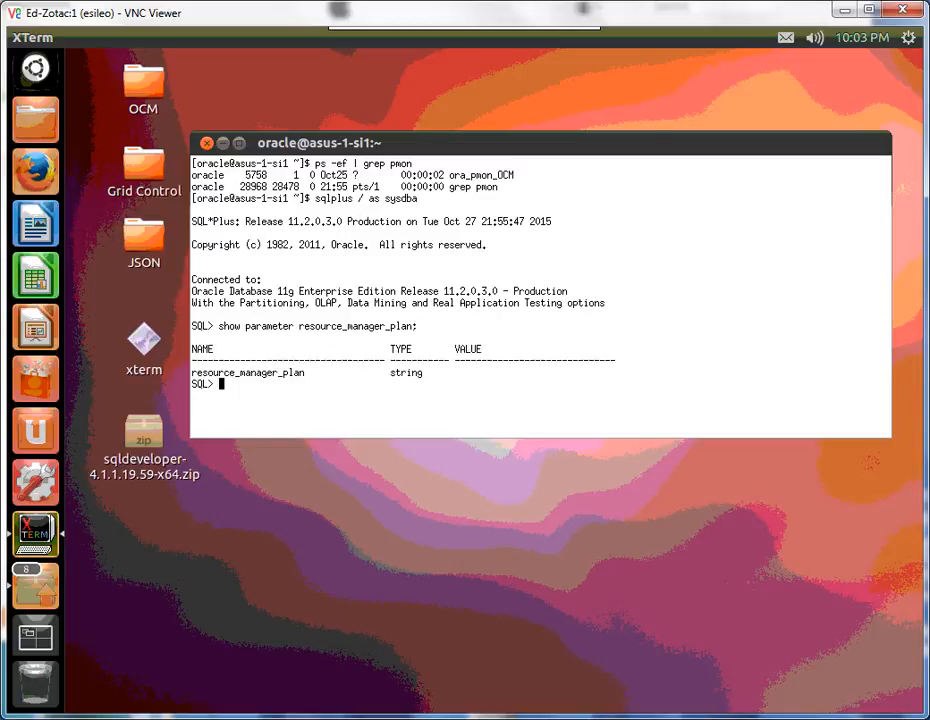
List plan and status from dba_rsrc_plans and copy the DEFAULT_PLAN name for reuse
type("selet")
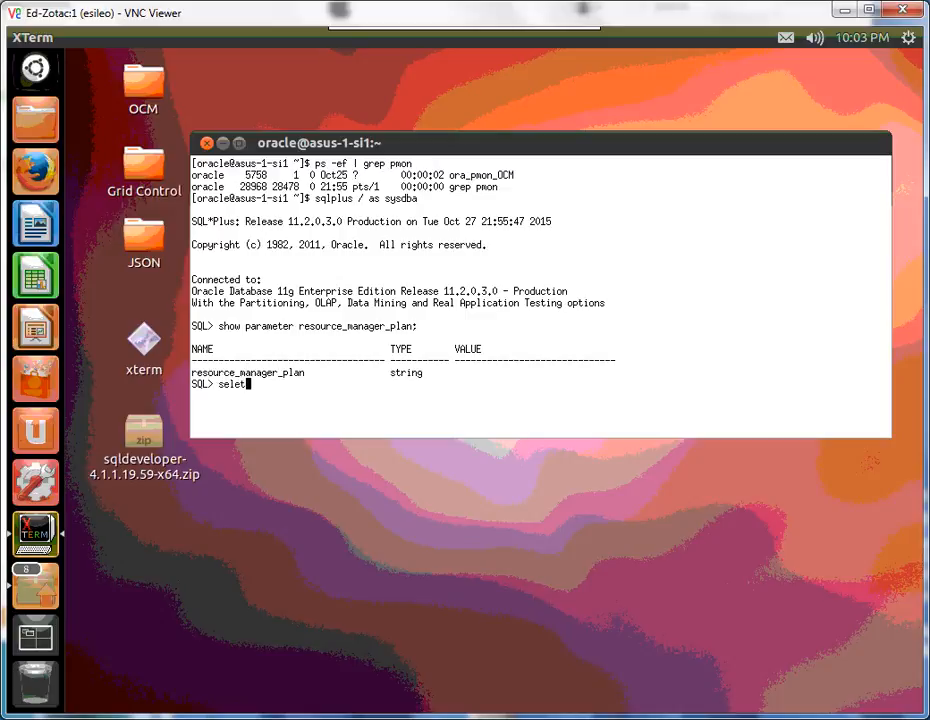
type("plan")
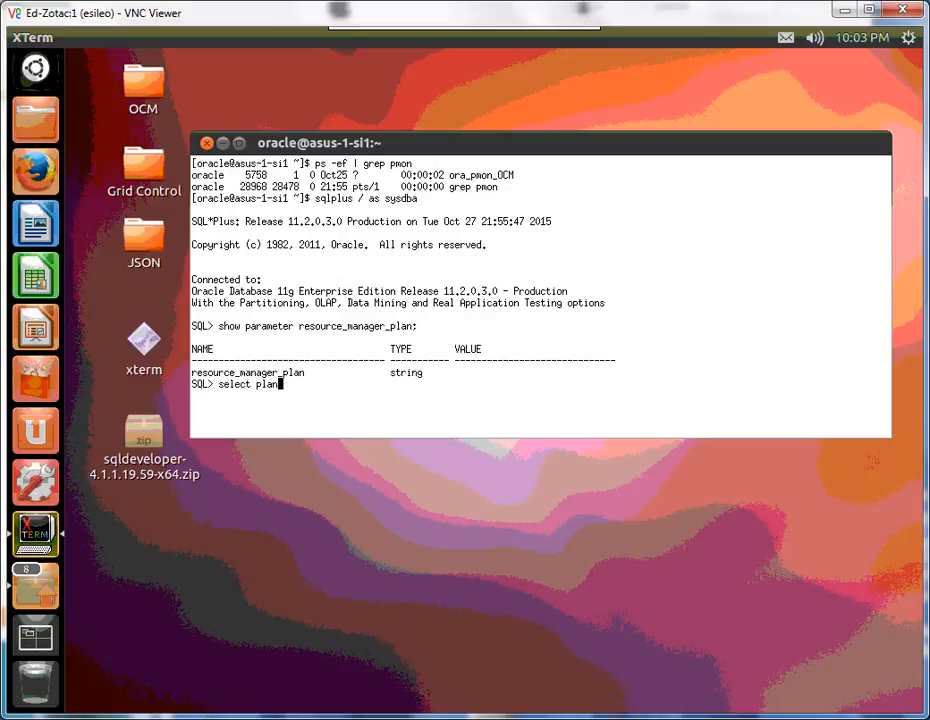
type(", status")
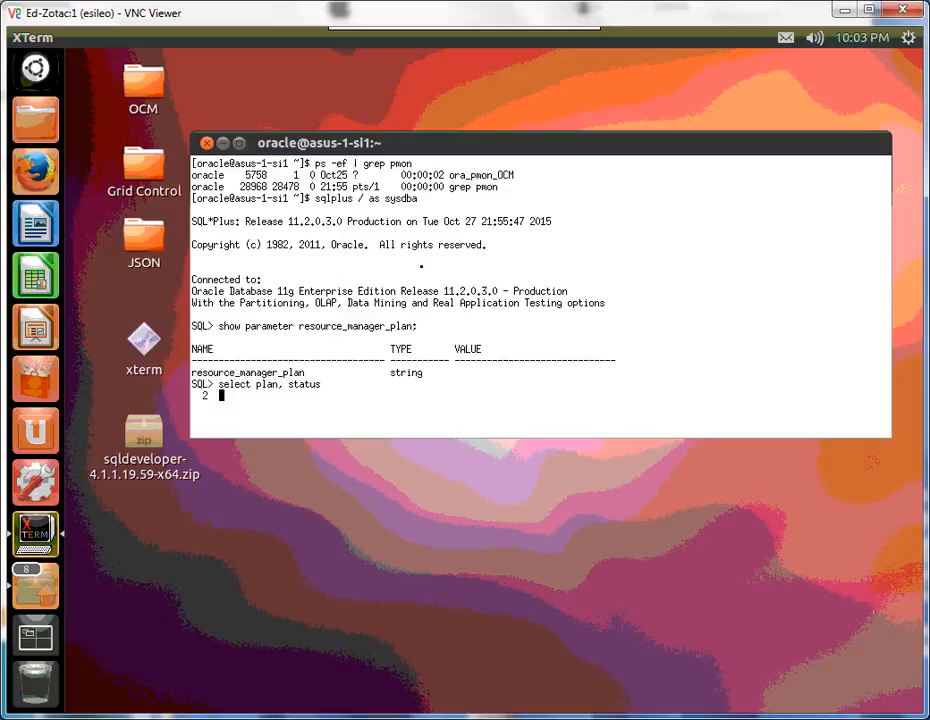
type("from dba_r")
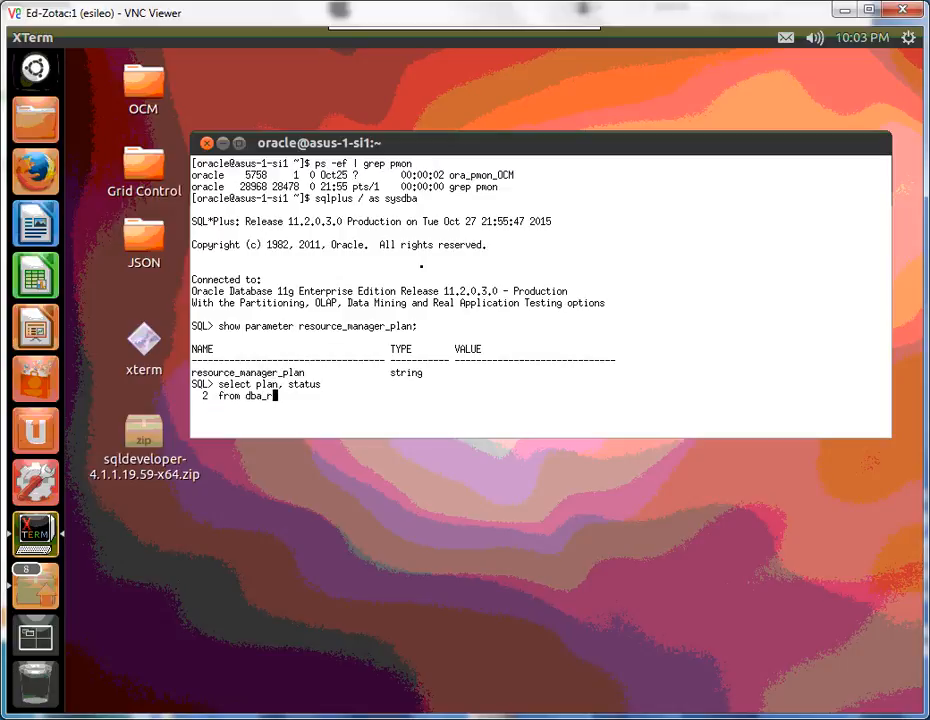
type("src_plans;")
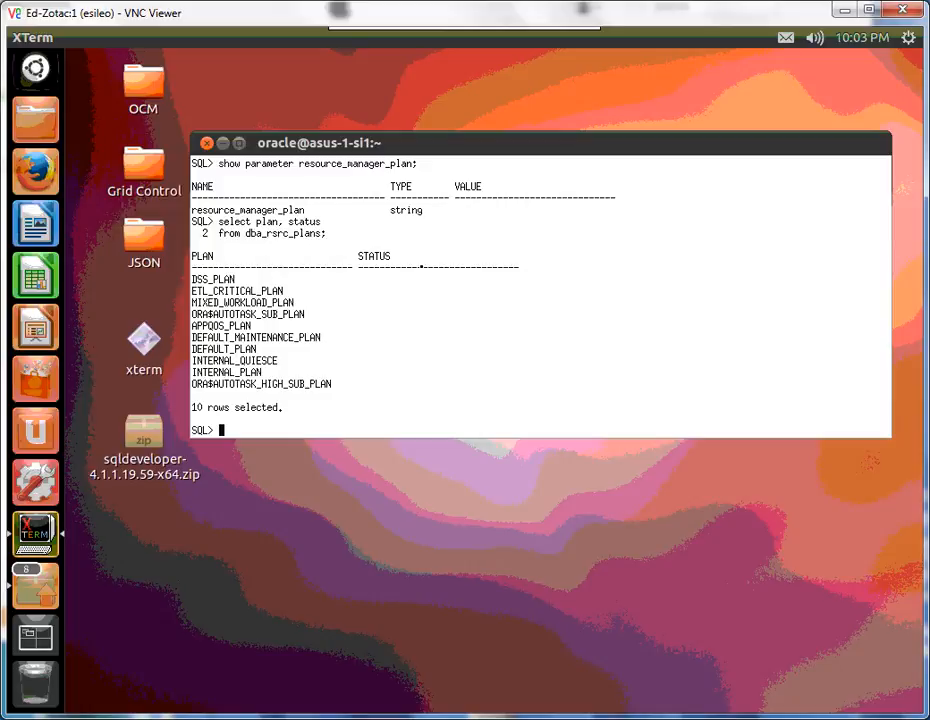
double_click(224, 348)
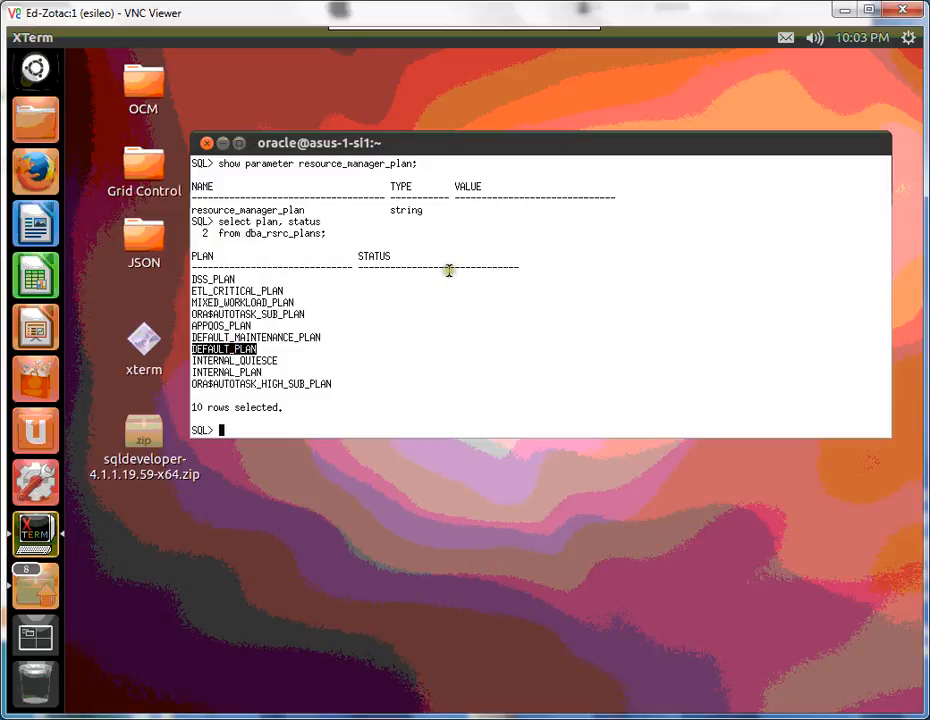
Set resource_manager_plan to 'DEFAULT_PLAN' with ALTER SYSTEM, confirmed System altered
type("alter system set resource_man")
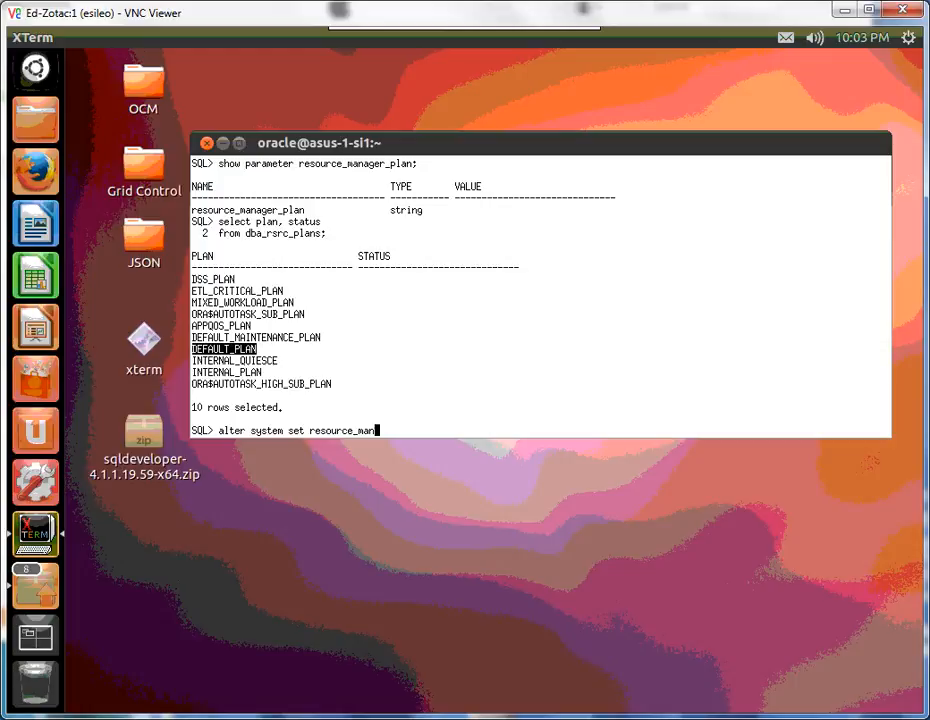
type("ager_plan='")
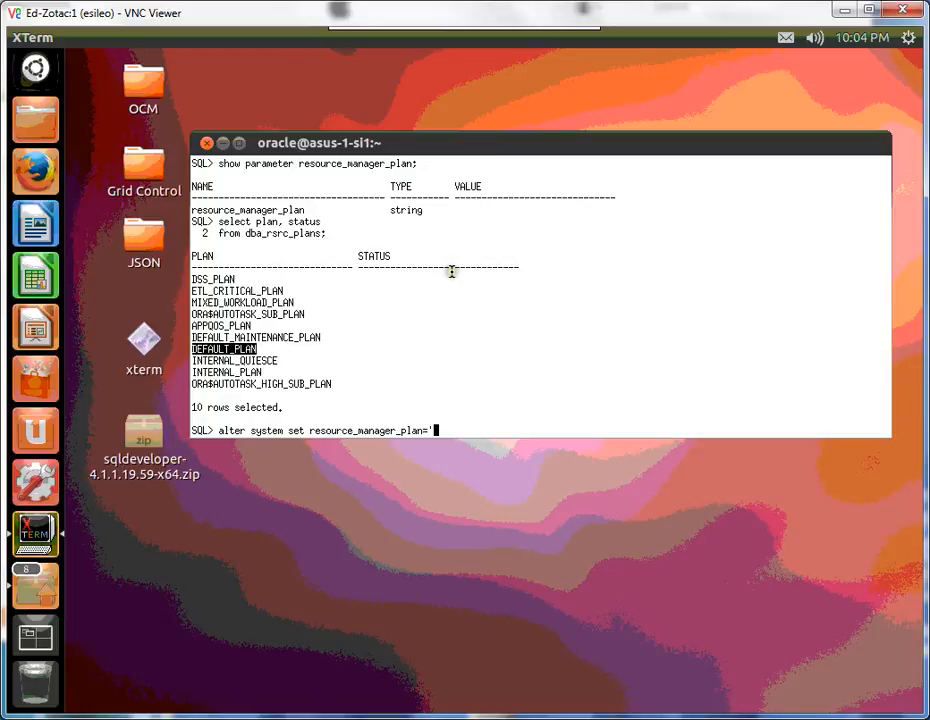
type("DEFAULT_PLAN';")
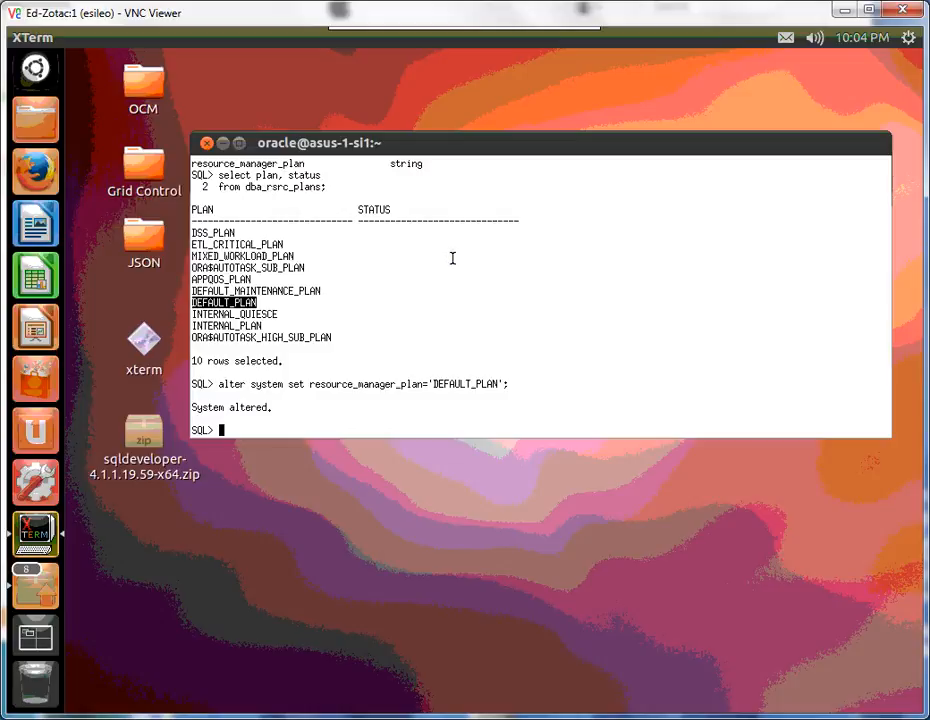
mouse_move(448, 258)
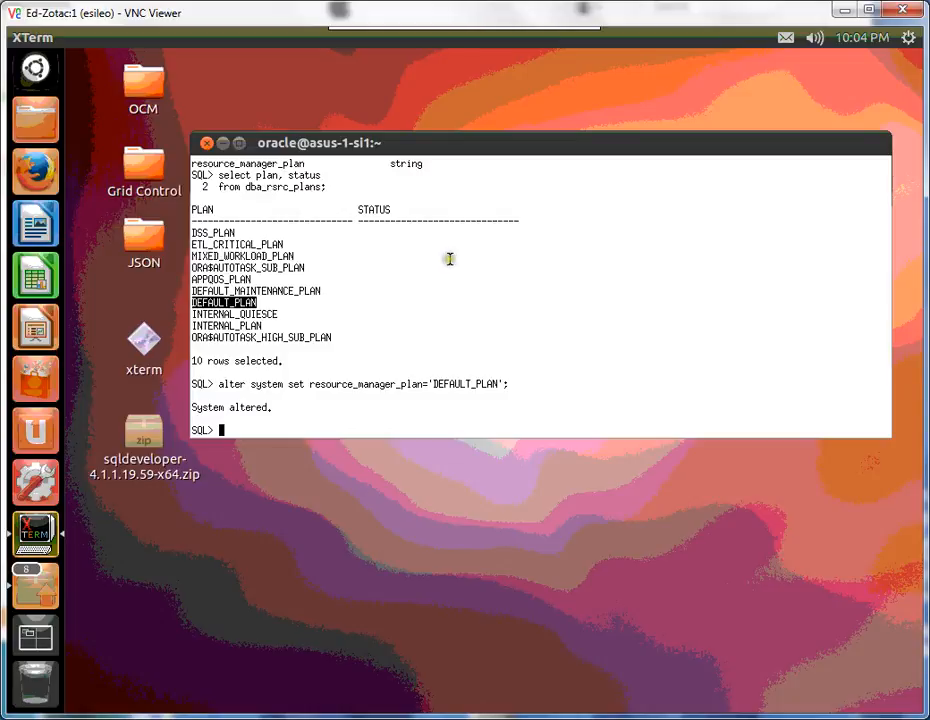
Query v$osstat for NUM_CPUS, which reports 4 host CPUs
type("select value")
type("from v$")
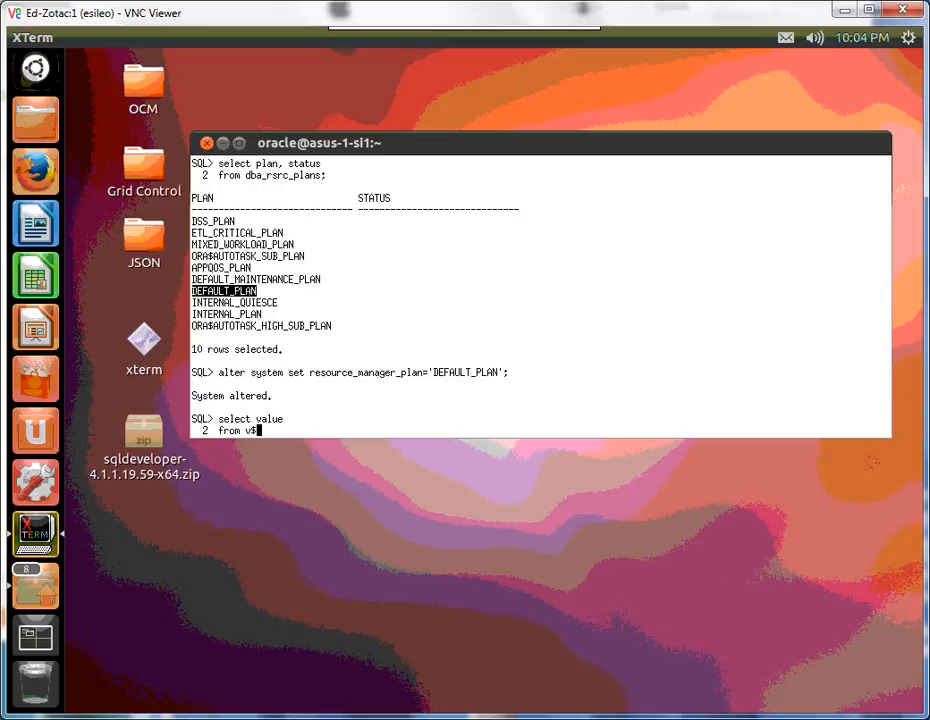
type("where sta")
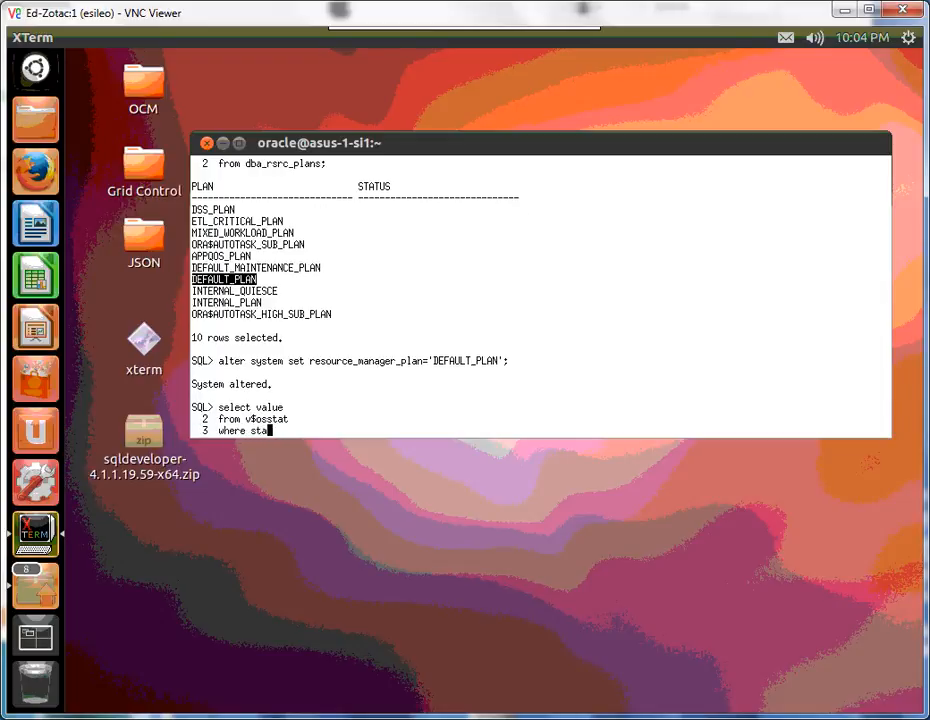
type("t_name = '")
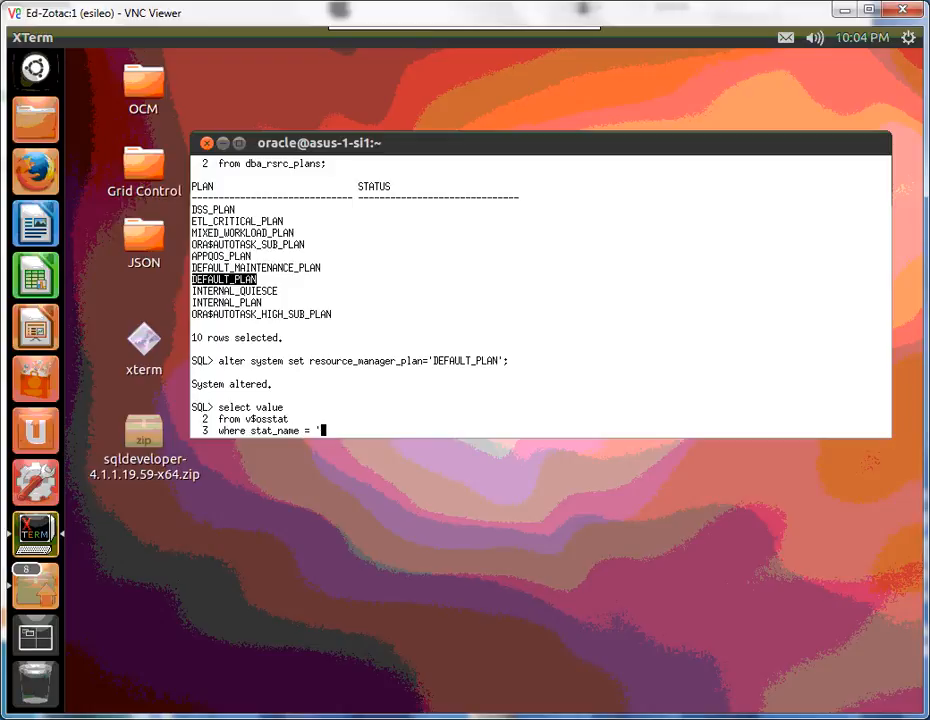
type("NUM_CPU")
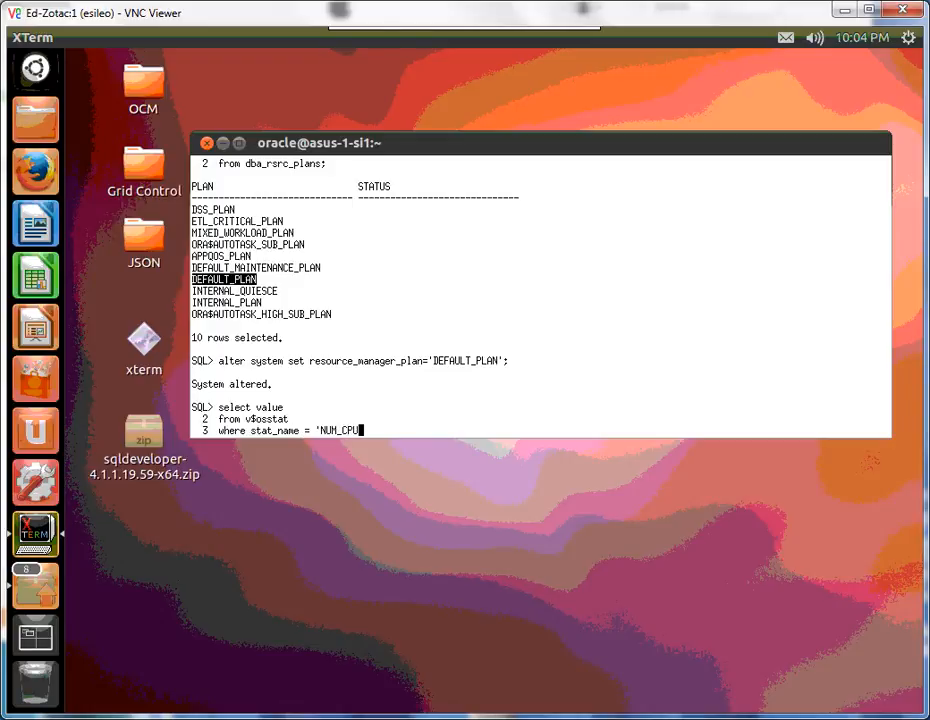
key("Return")
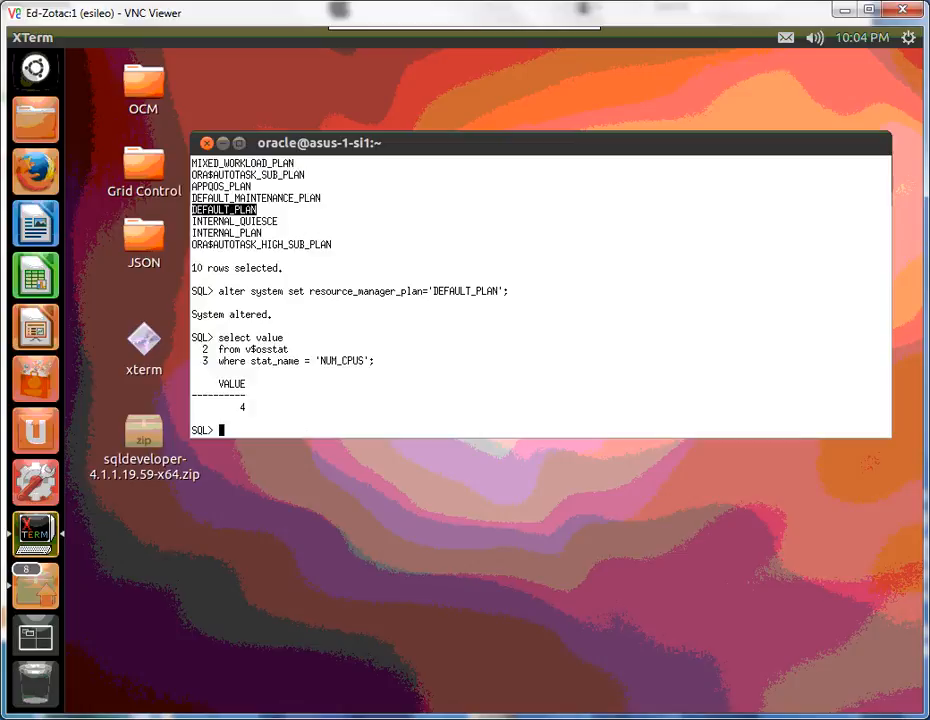
mouse_move(446, 240)
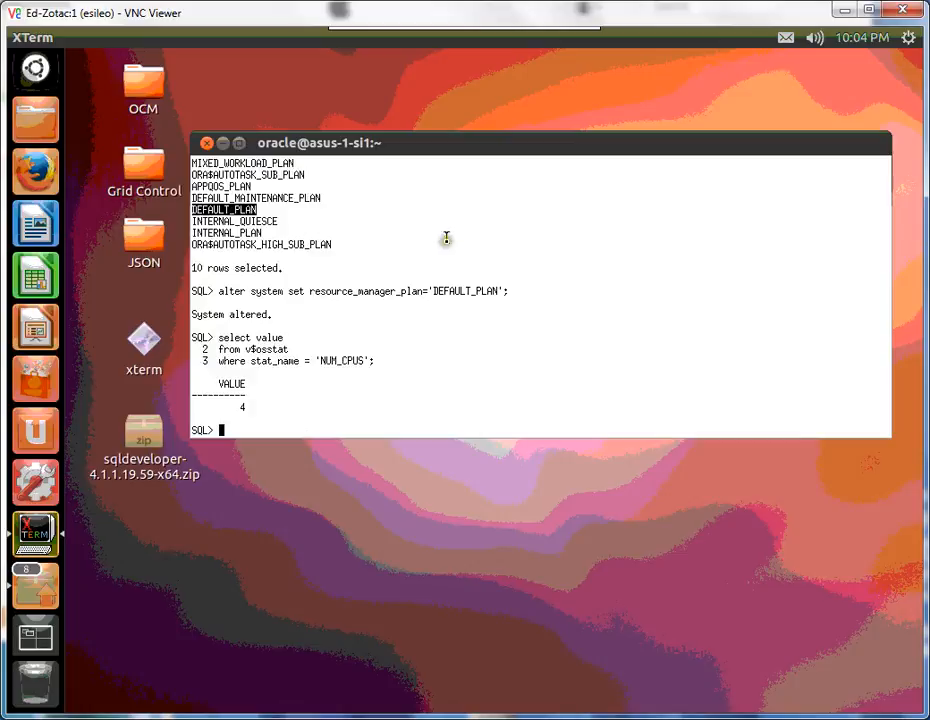
Limit the instance with ALTER SYSTEM SET cpu_count=2, confirmed System altered
type("alter system set cpu_count")
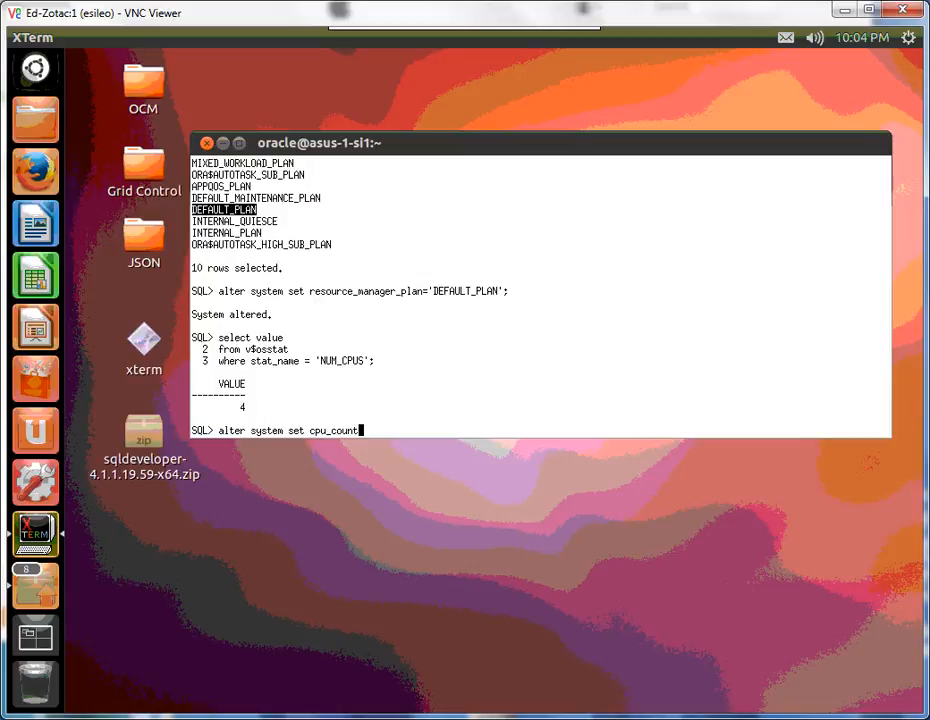
type("=2;")
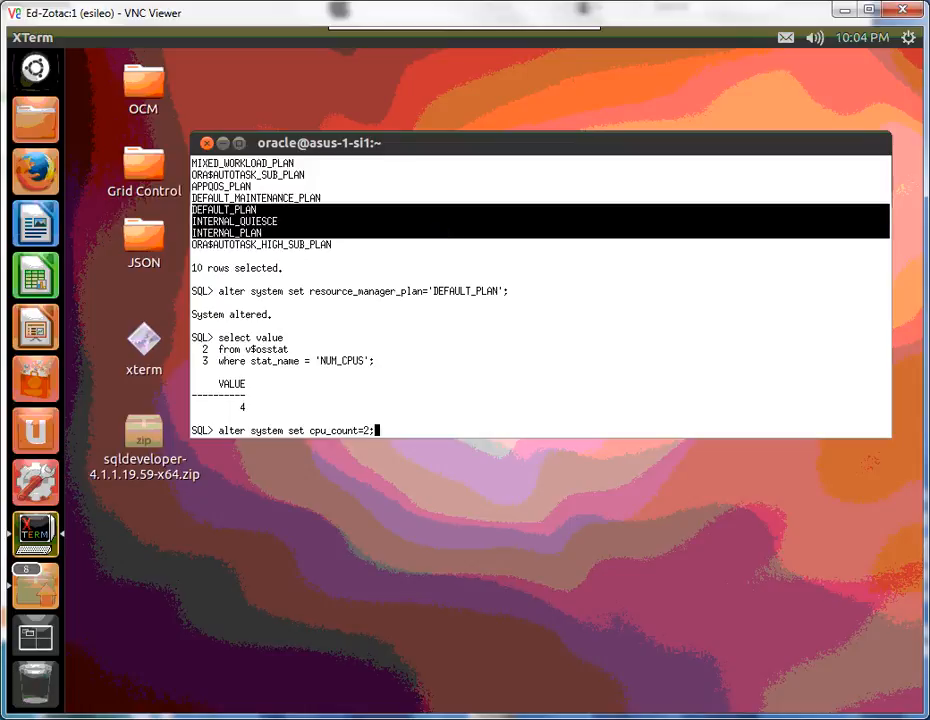
key("Return")
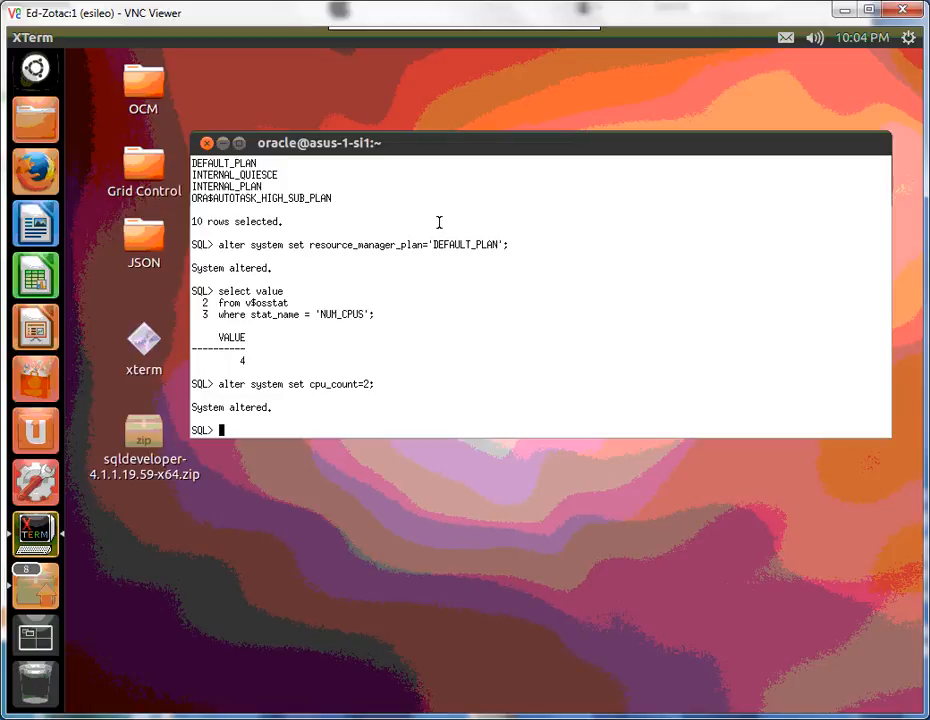
Query instance_caging from v$rsrc_plan where is_top_plan='TRUE', returning ON
type("select insta")
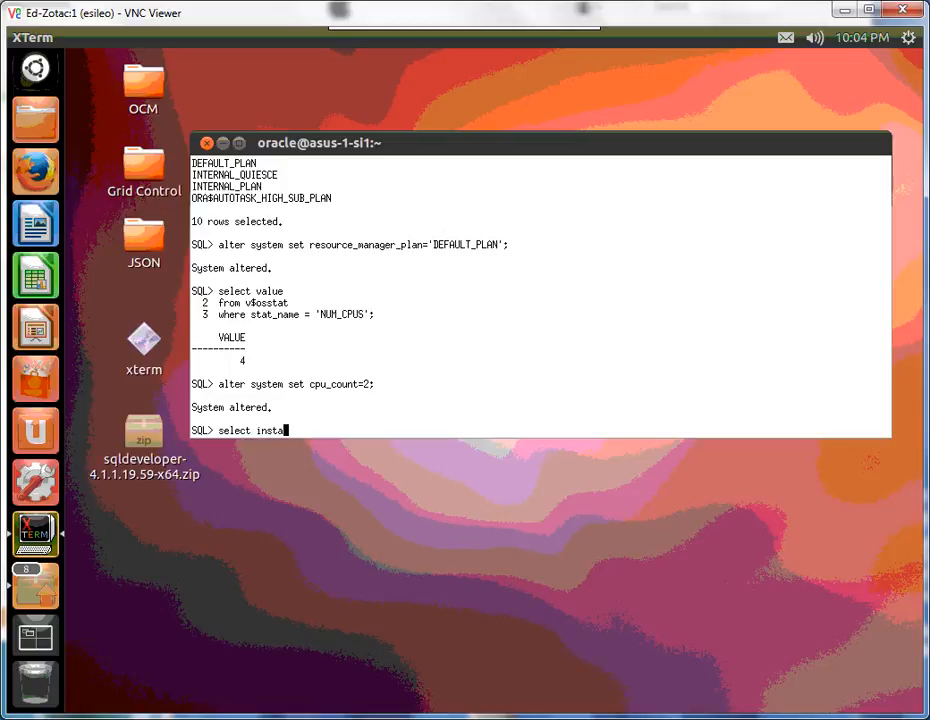
type("nce_cagi")
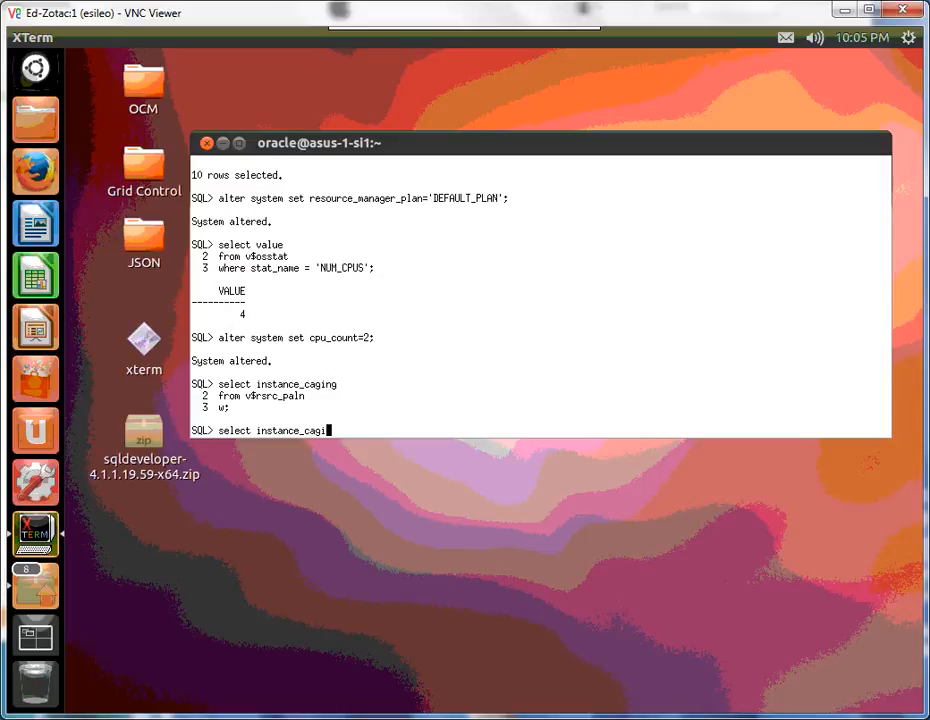
type("from v$rsrc_plan")
type("where")
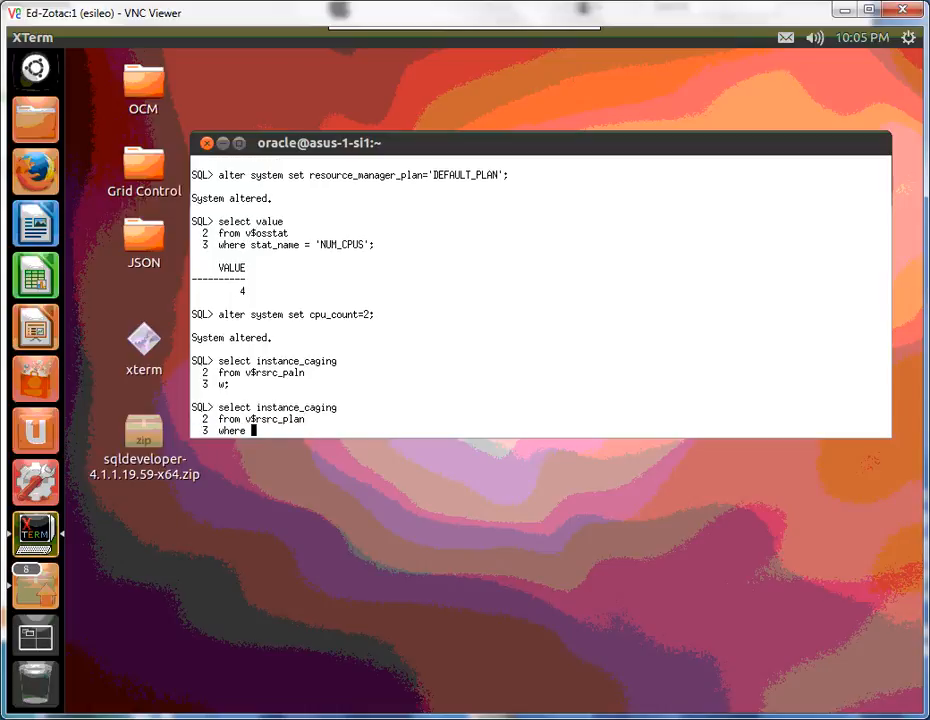
type("is_top_plan = 'T")
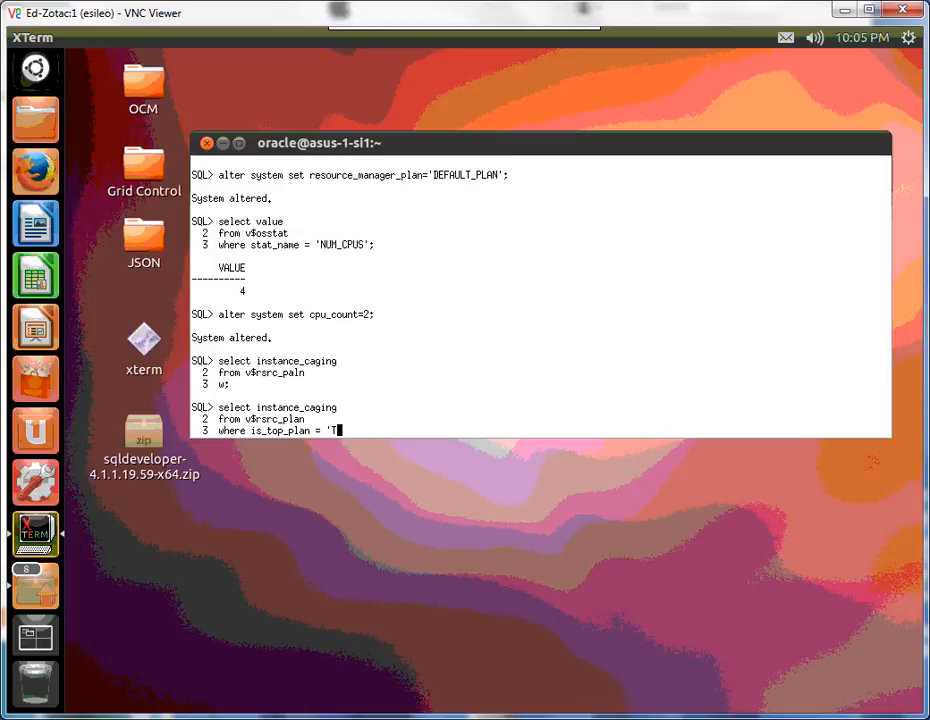
type("RUE")
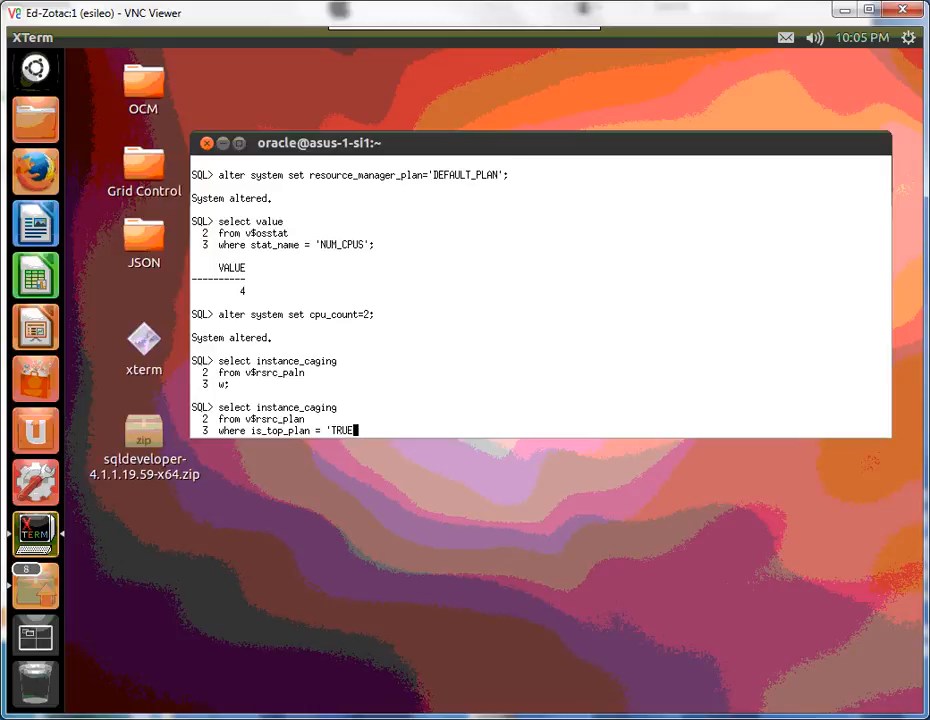
key("Return")
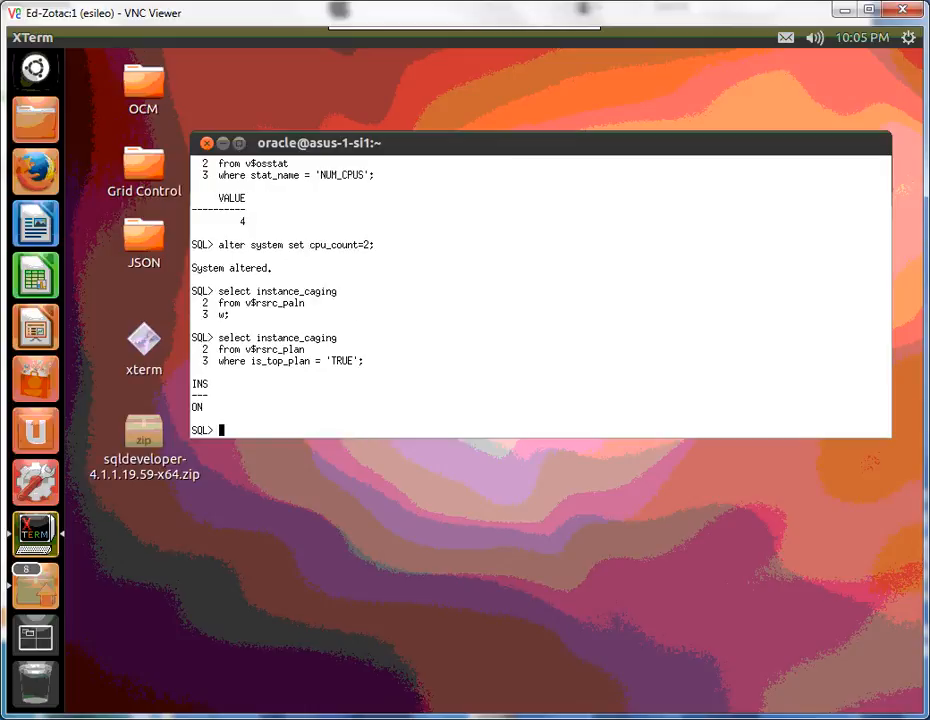